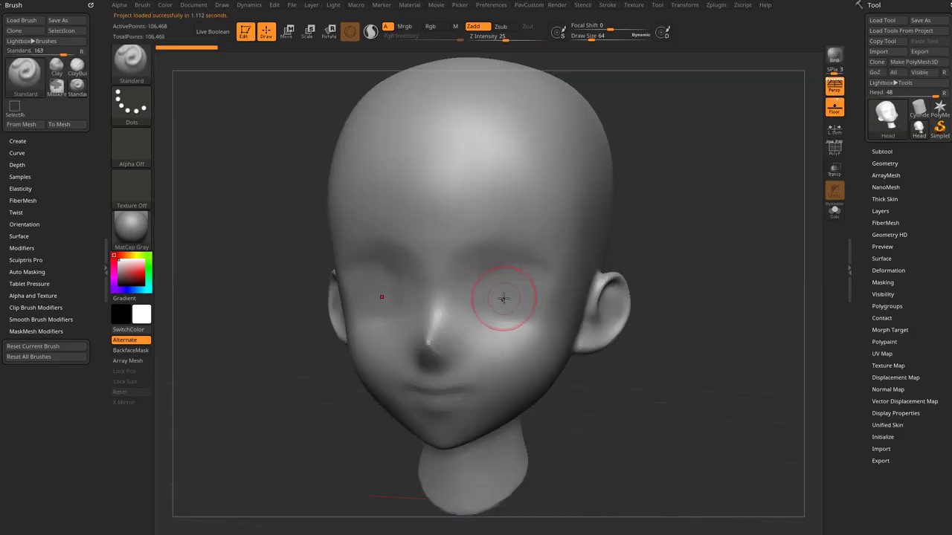
- Turn the head to a three-quarter view and select the MeshSplat brush
{"action": "left_click_drag", "start_coordinate": [503, 299], "coordinate": [660, 213]}
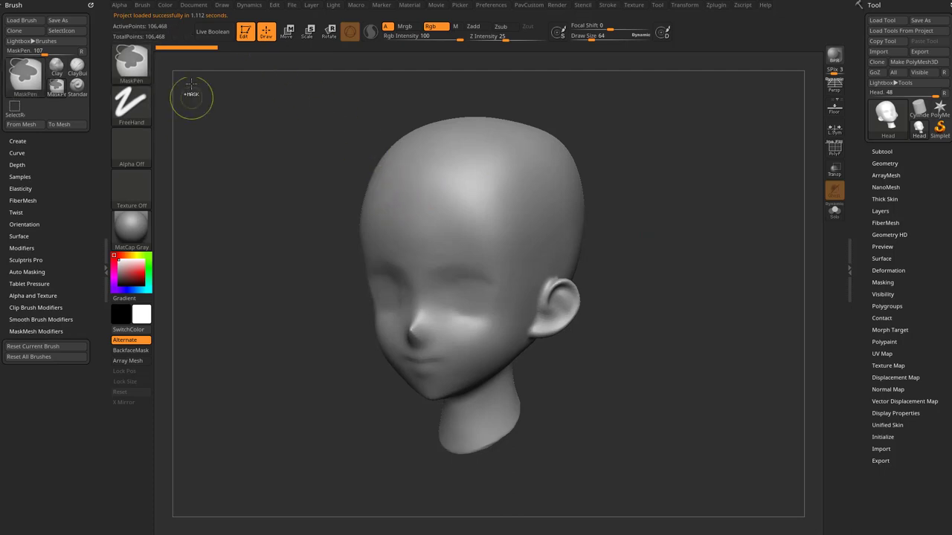
{"action": "left_click", "coordinate": [131, 65]}
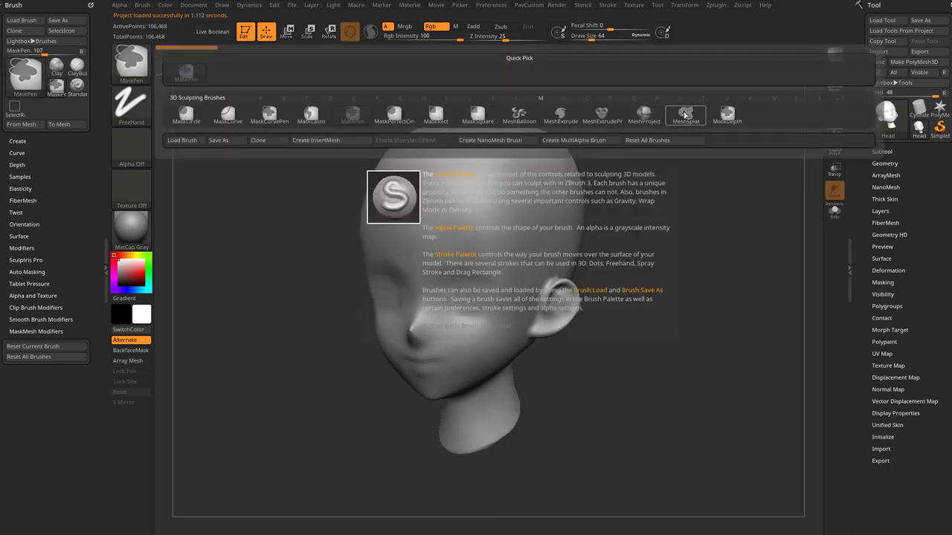
{"action": "left_click", "coordinate": [685, 114]}
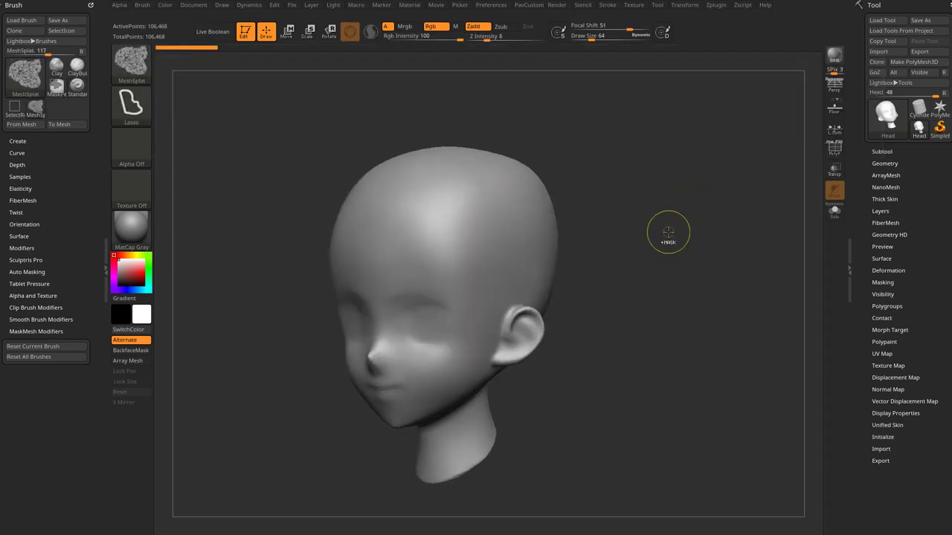
- Stamp MeshSplat patches on the head, using Picker Depth Once Z for the back patch
{"action": "left_click", "coordinate": [24, 75]}
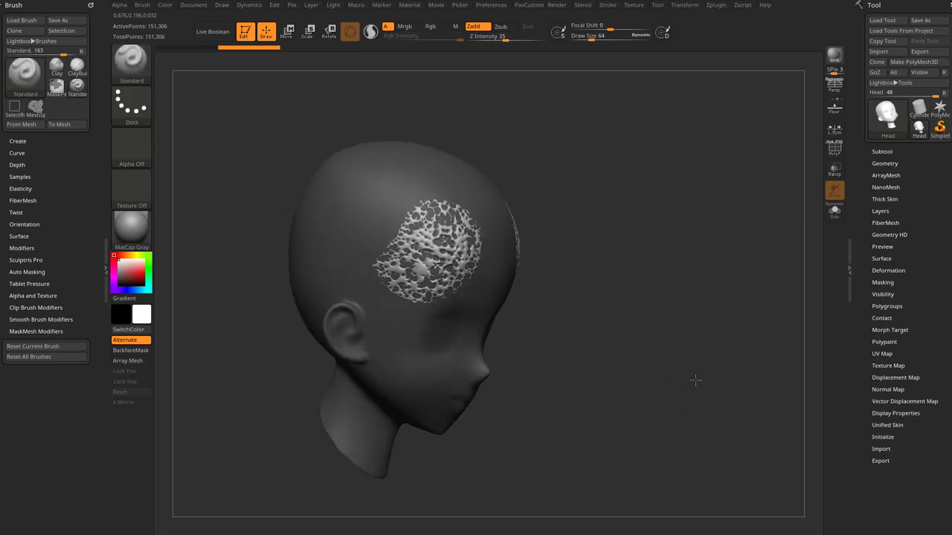
{"action": "left_click_drag", "start_coordinate": [695, 380], "coordinate": [657, 343]}
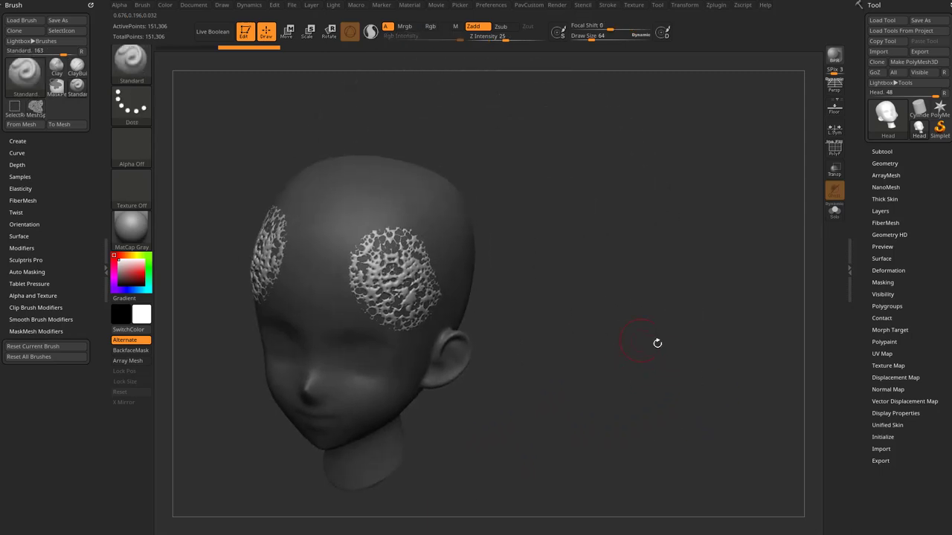
{"action": "left_click", "coordinate": [459, 5]}
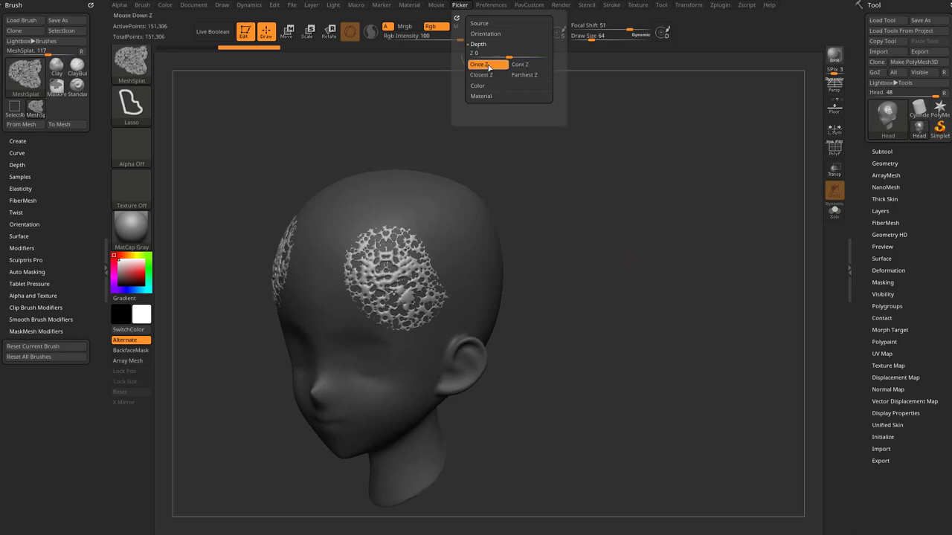
{"action": "left_click", "coordinate": [482, 64]}
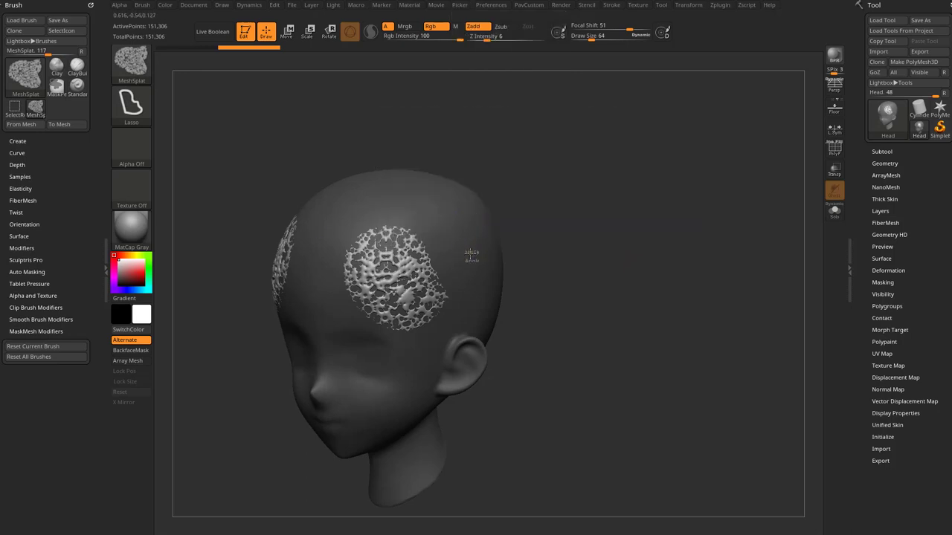
{"action": "left_click_drag", "start_coordinate": [473, 256], "coordinate": [540, 277]}
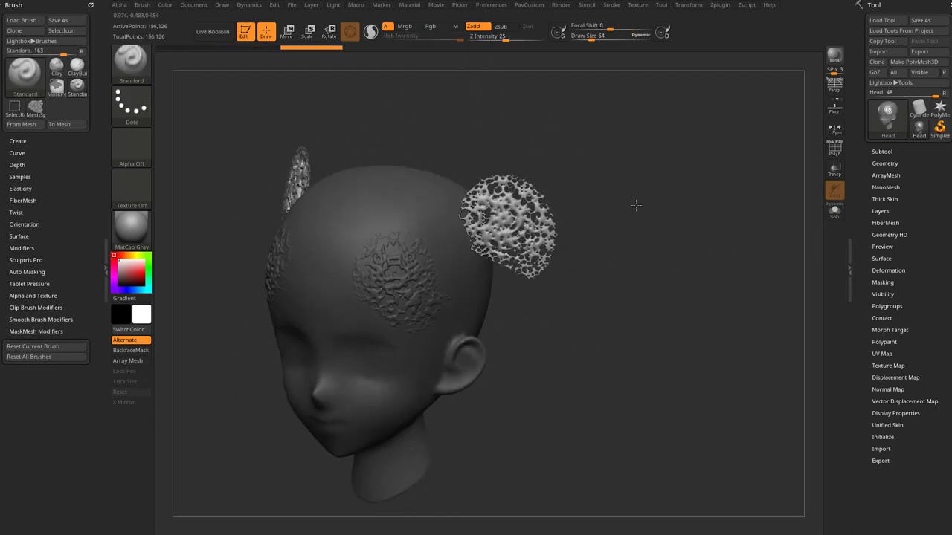
- Undo the stamped MeshSplat splatter patches
{"action": "left_click", "coordinate": [458, 5]}
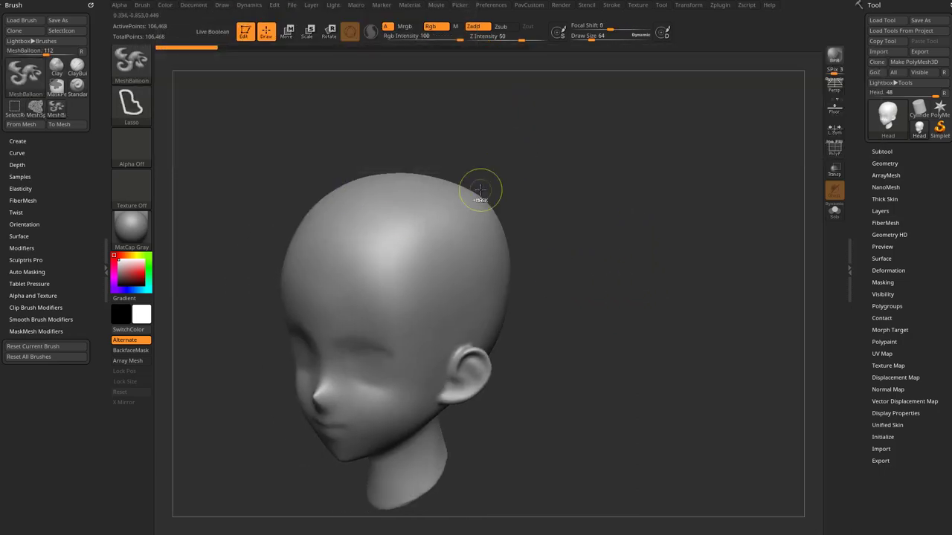
{"action": "mouse_move", "coordinate": [455, 236]}
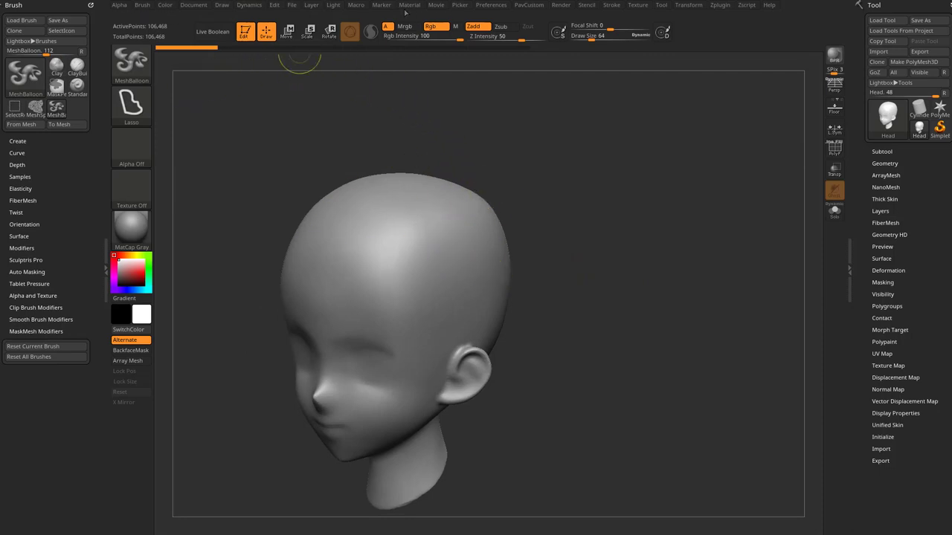
- Add two MeshBalloon patches to the head's side and tweak the Brush Curve falloff
{"action": "left_click", "coordinate": [460, 5]}
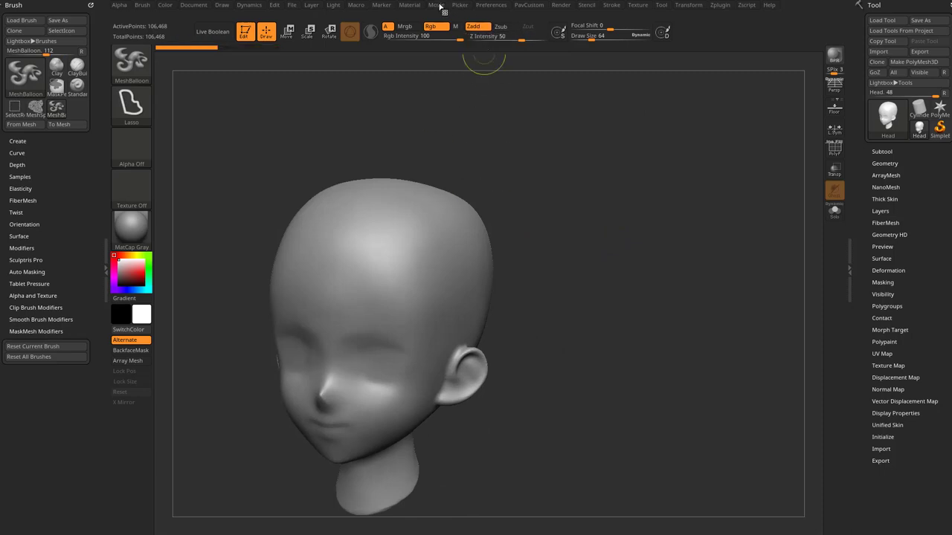
{"action": "left_click", "coordinate": [459, 5]}
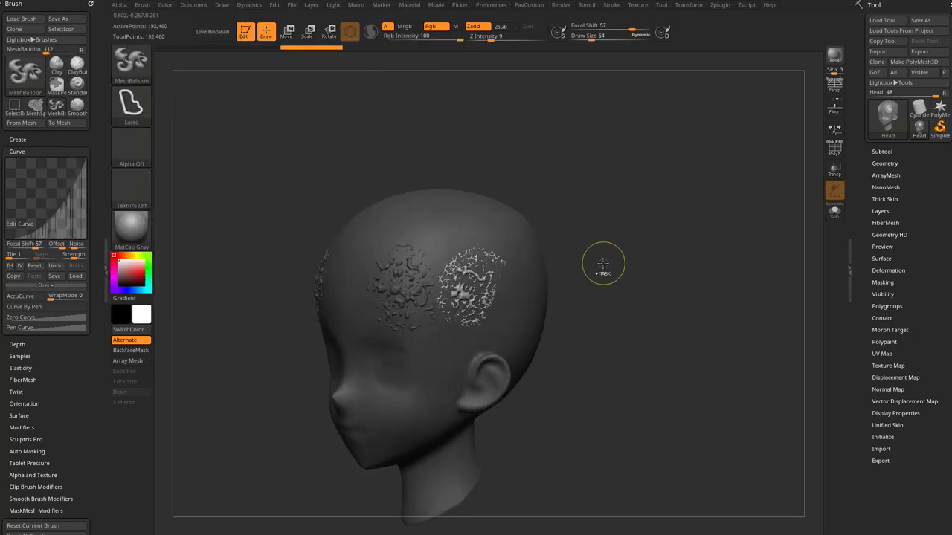
{"action": "mouse_move", "coordinate": [76, 244]}
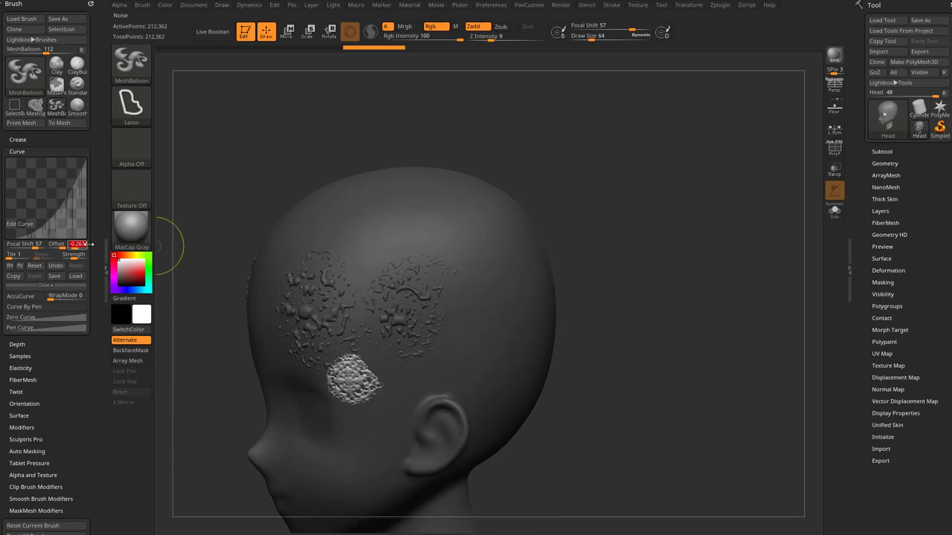
- Change the Brush Curve noise offset and stamp a splatter patch near the crown
{"action": "left_click_drag", "start_coordinate": [342, 371], "coordinate": [468, 335]}
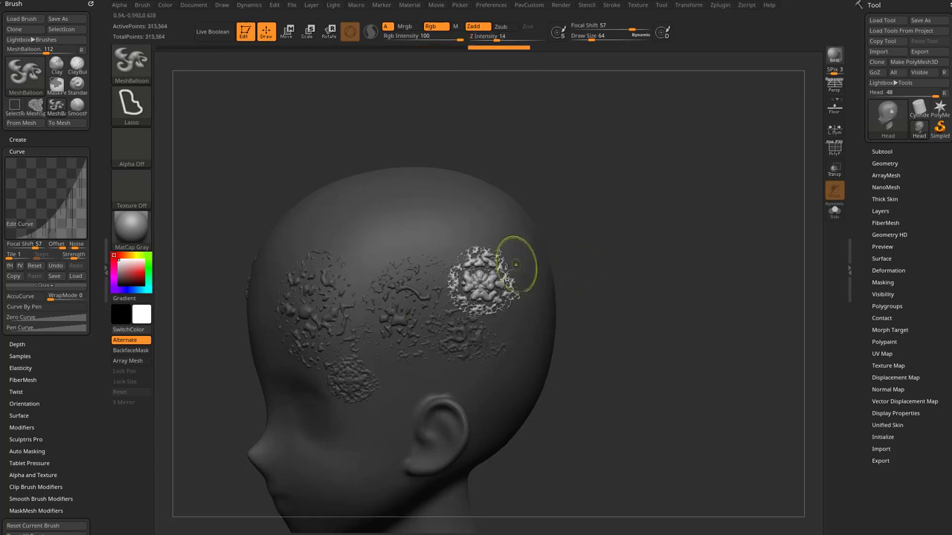
{"action": "mouse_move", "coordinate": [407, 193]}
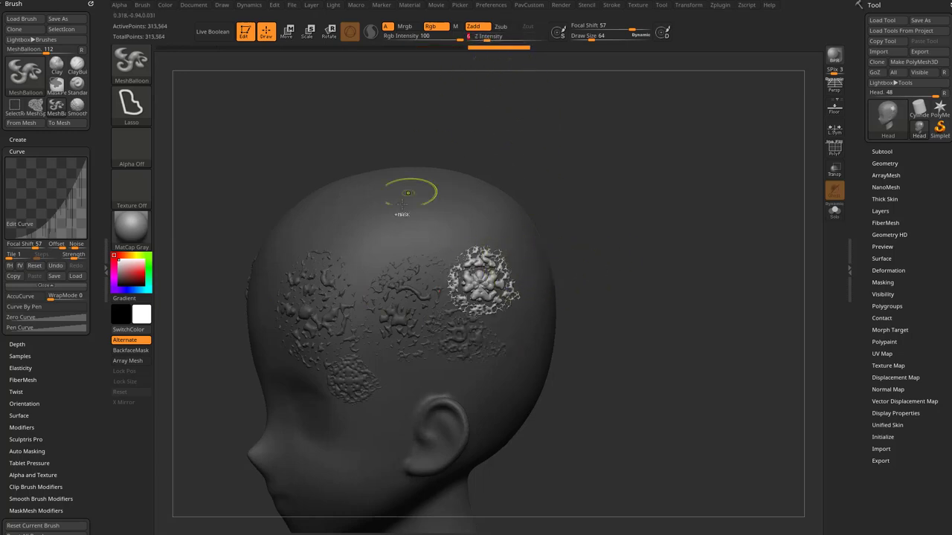
{"action": "left_click_drag", "start_coordinate": [408, 193], "coordinate": [357, 249]}
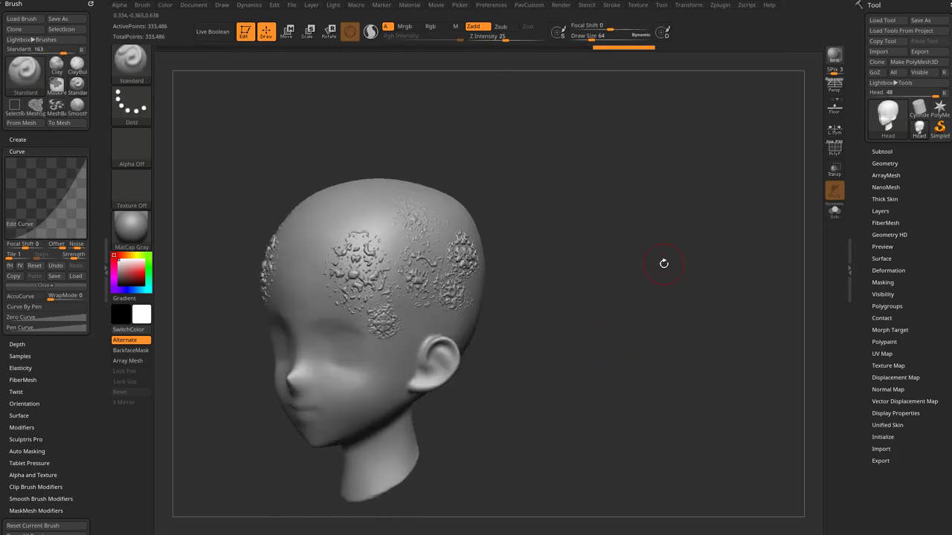
{"action": "mouse_move", "coordinate": [707, 149]}
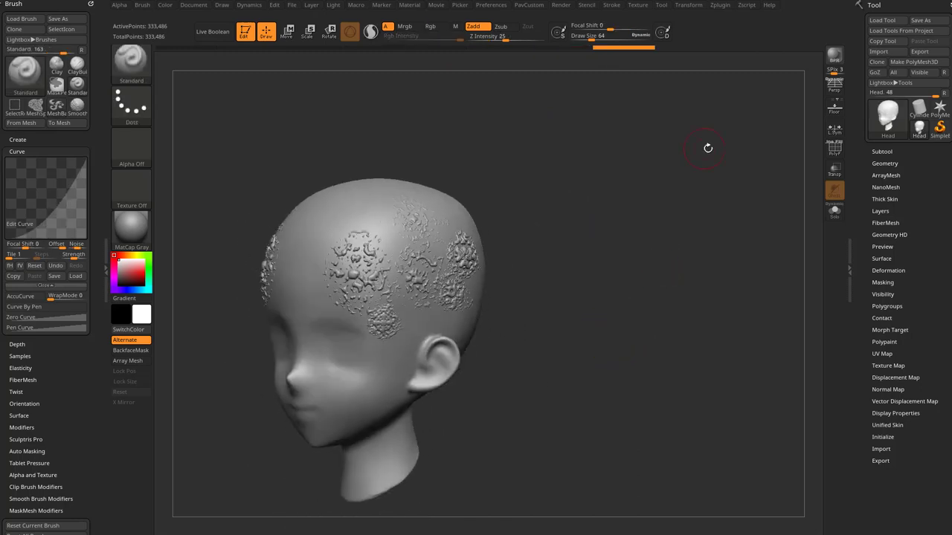
- Split the splatter patches into a Head1 subtool and select Head1
{"action": "left_click", "coordinate": [881, 151]}
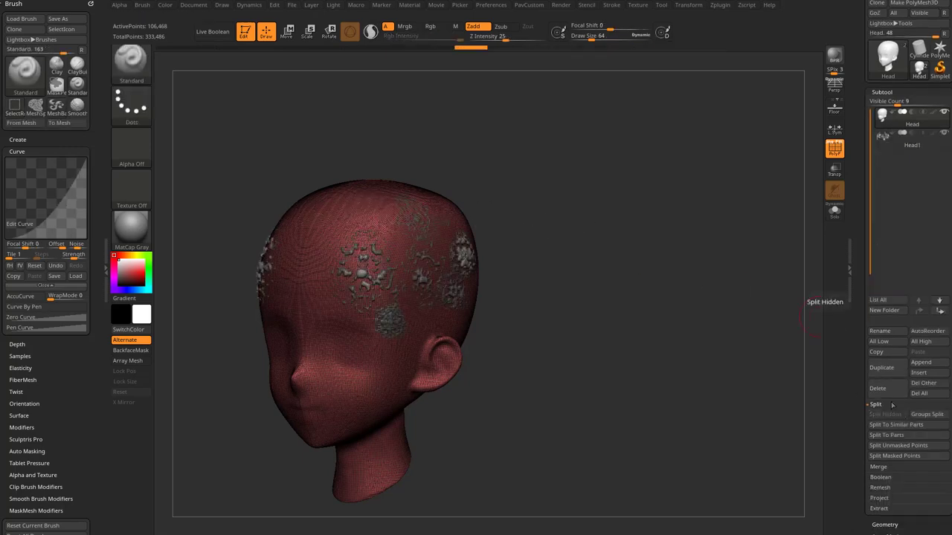
{"action": "left_click", "coordinate": [912, 136]}
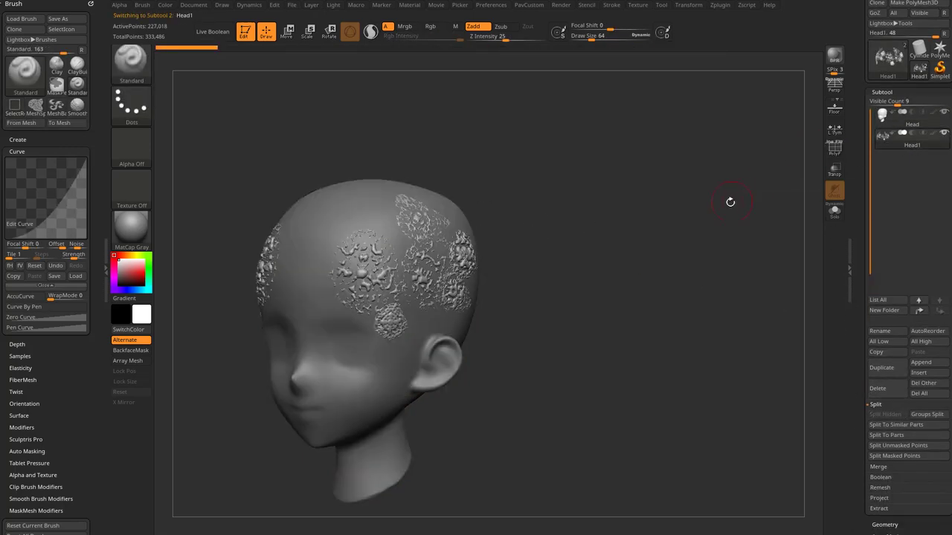
- Zoom in on the patches and preview them cut out of the head with Live Boolean
{"action": "left_click_drag", "start_coordinate": [730, 202], "coordinate": [542, 135]}
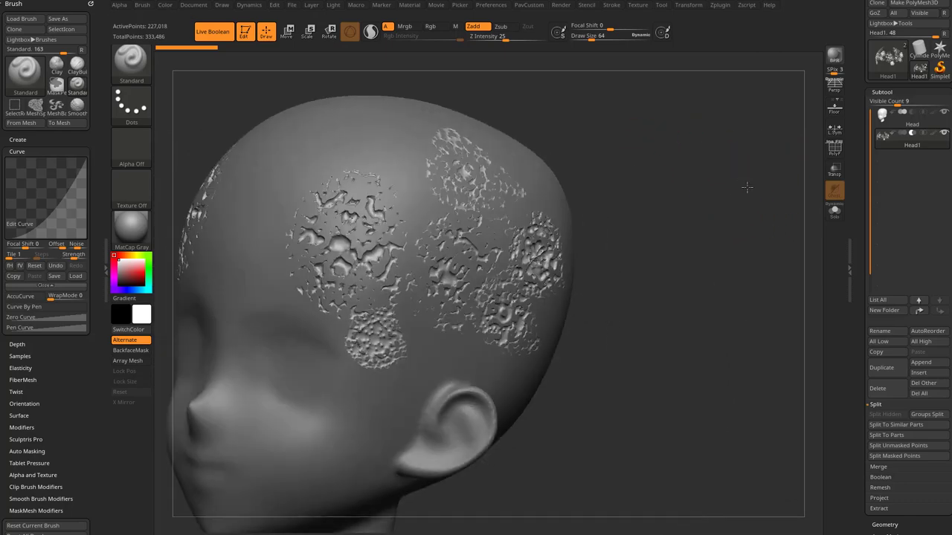
{"action": "left_click", "coordinate": [912, 124]}
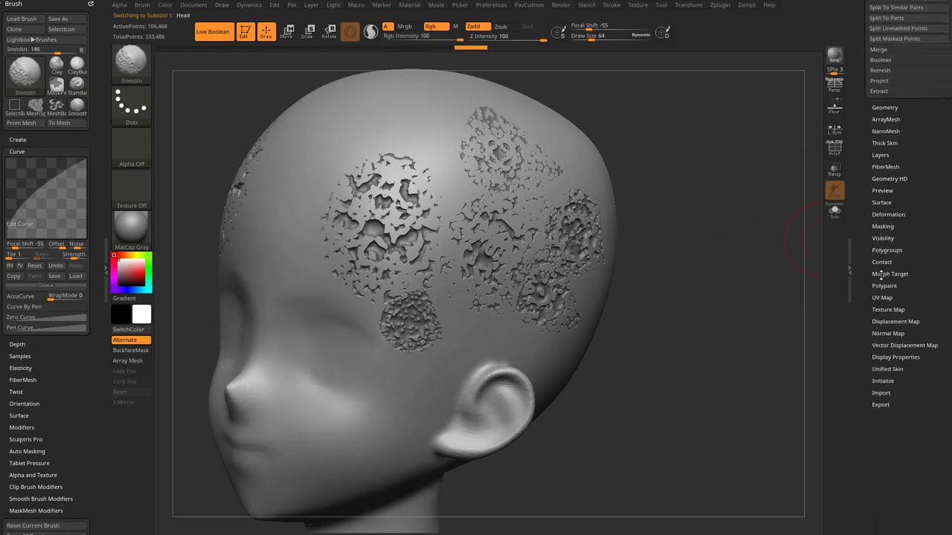
- Apply surface noise to the Head after adjusting NoiseMaker scale and strength
{"action": "left_click", "coordinate": [881, 202]}
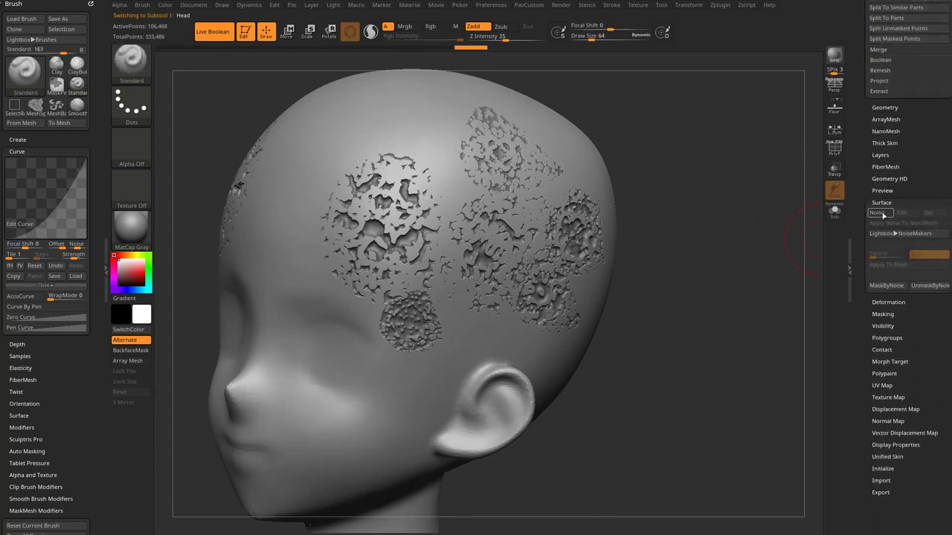
{"action": "left_click", "coordinate": [880, 212]}
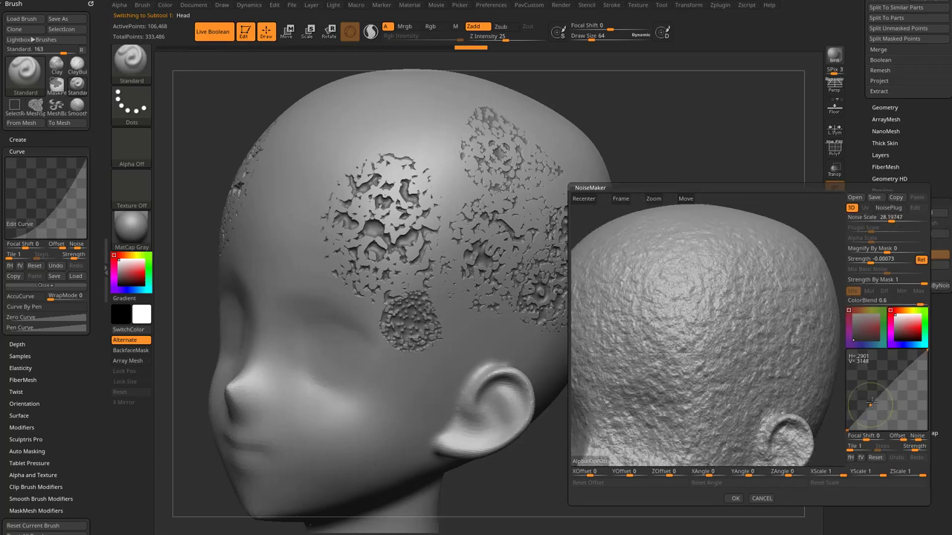
{"action": "left_click_drag", "start_coordinate": [869, 405], "coordinate": [878, 415]}
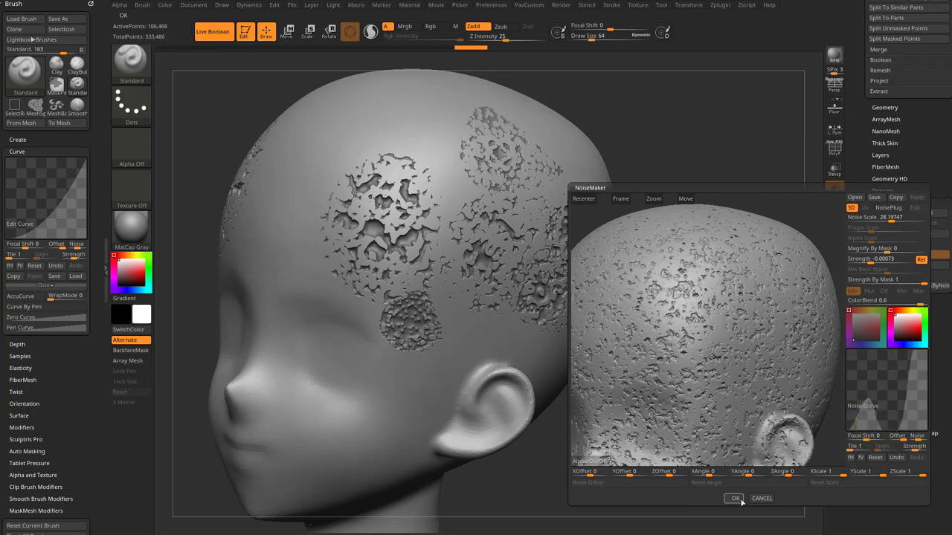
{"action": "left_click", "coordinate": [733, 498]}
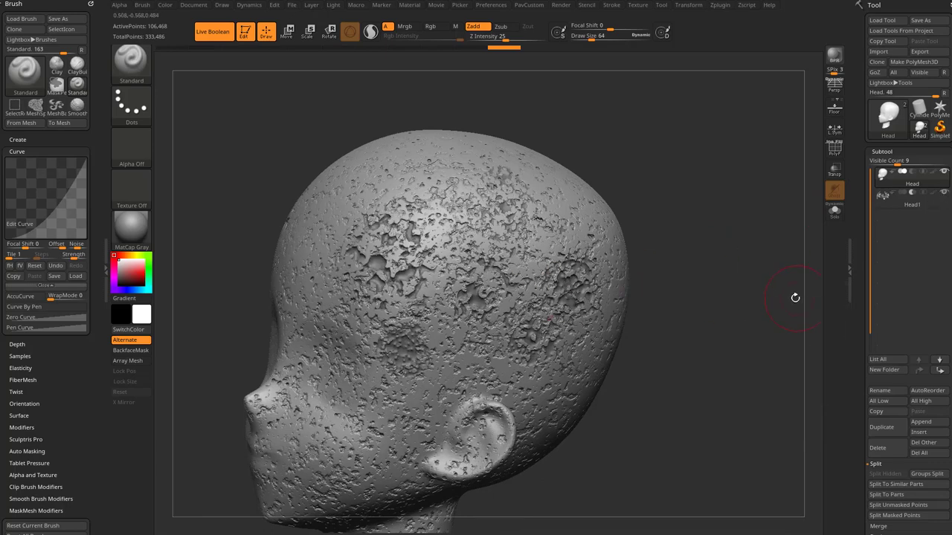
{"action": "mouse_move", "coordinate": [799, 253]}
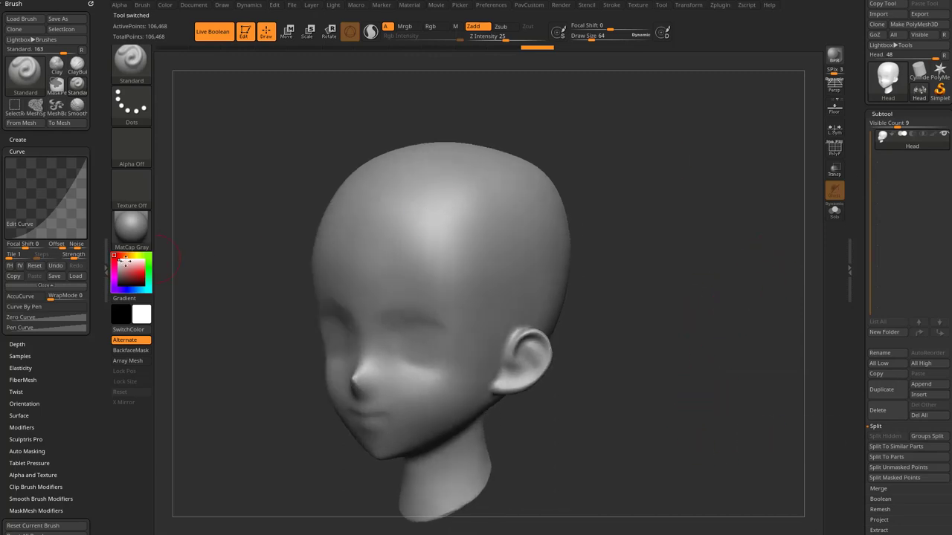
- Fill the head with dark grey and turn off Live Boolean
{"action": "left_click", "coordinate": [132, 279]}
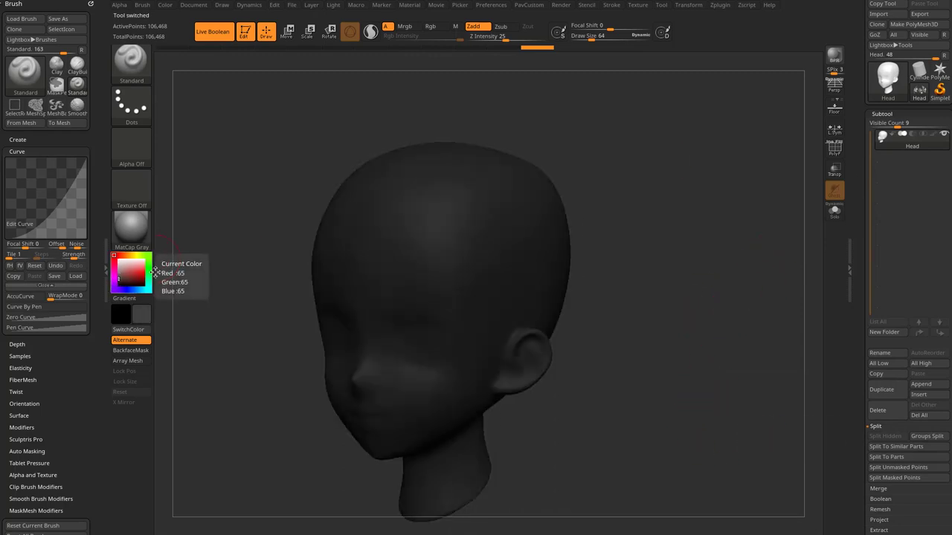
{"action": "left_click", "coordinate": [214, 31]}
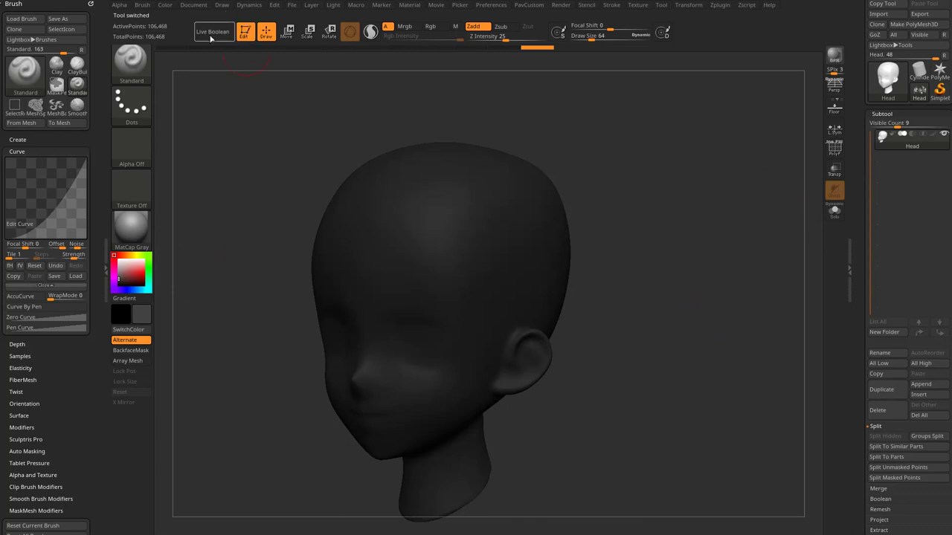
{"action": "left_click", "coordinate": [165, 5]}
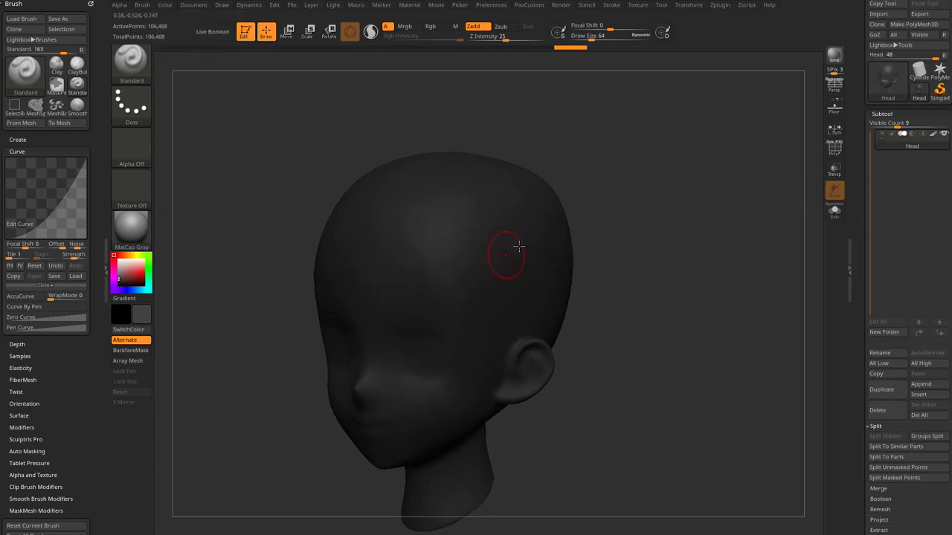
{"action": "mouse_move", "coordinate": [495, 201]}
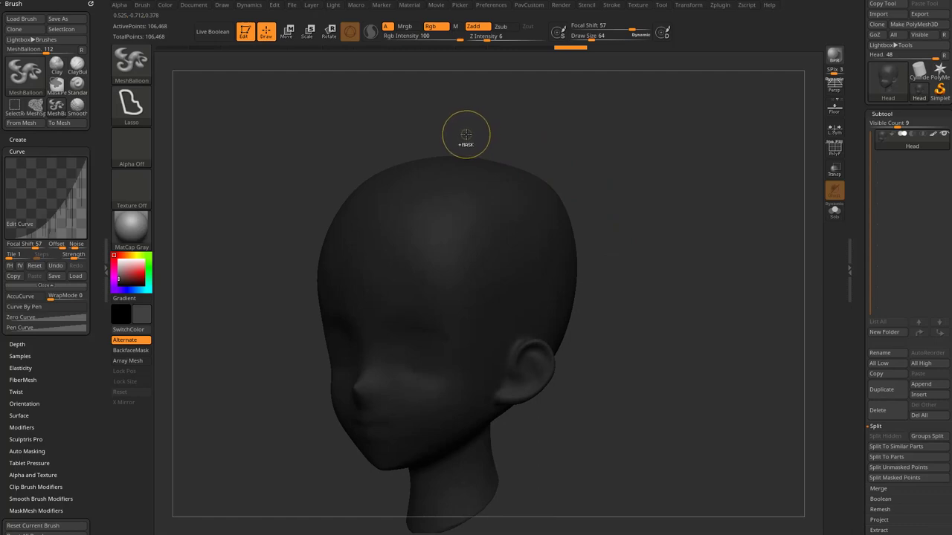
- Select MeshSplat and pick golden orange and deep red paint colours
{"action": "left_click", "coordinate": [131, 67]}
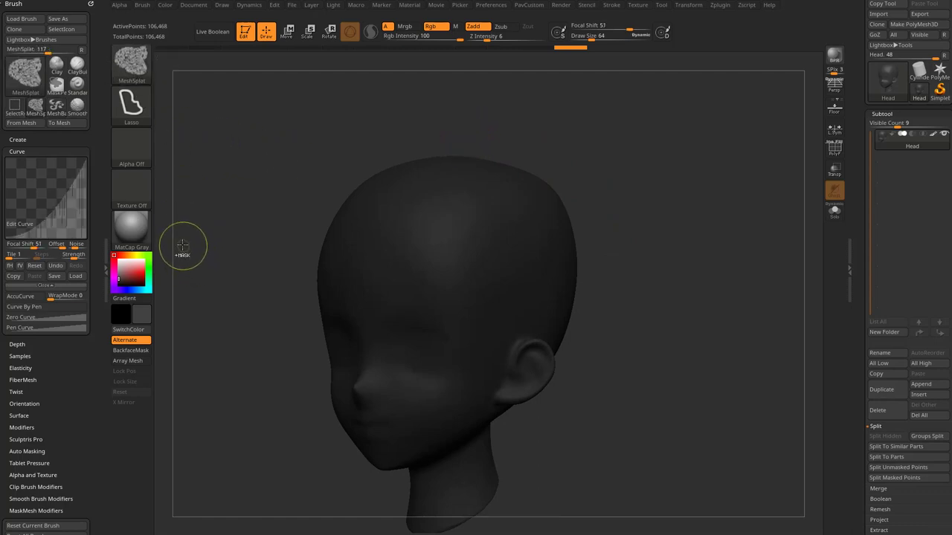
{"action": "mouse_move", "coordinate": [131, 230]}
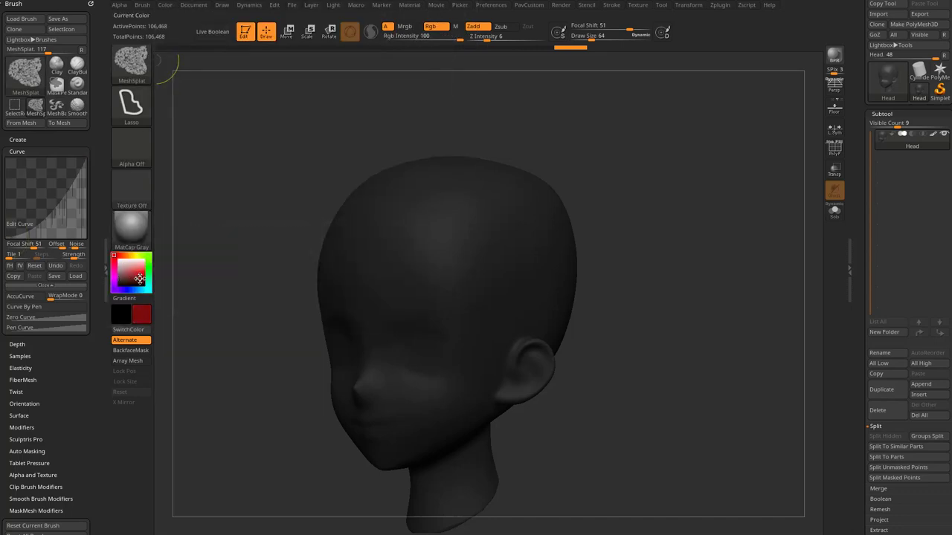
{"action": "mouse_move", "coordinate": [137, 279]}
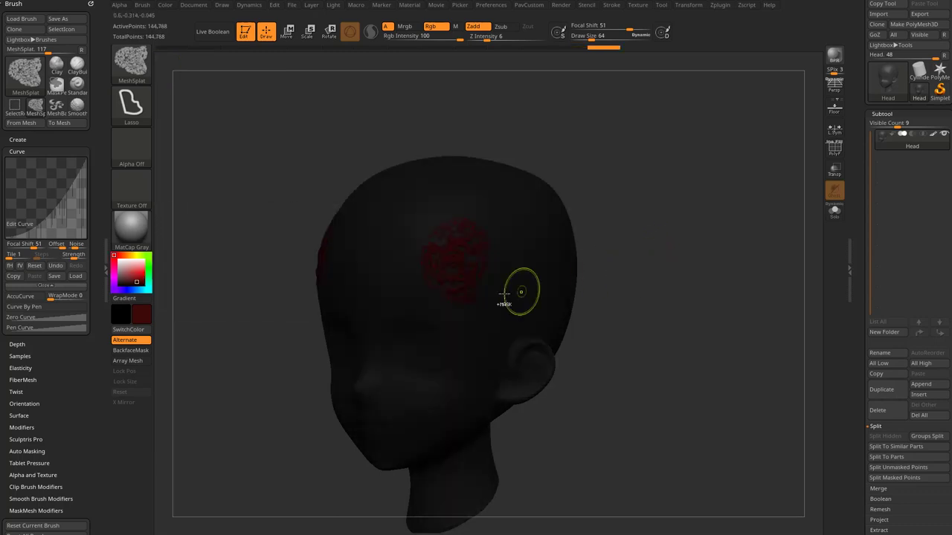
{"action": "mouse_move", "coordinate": [668, 356]}
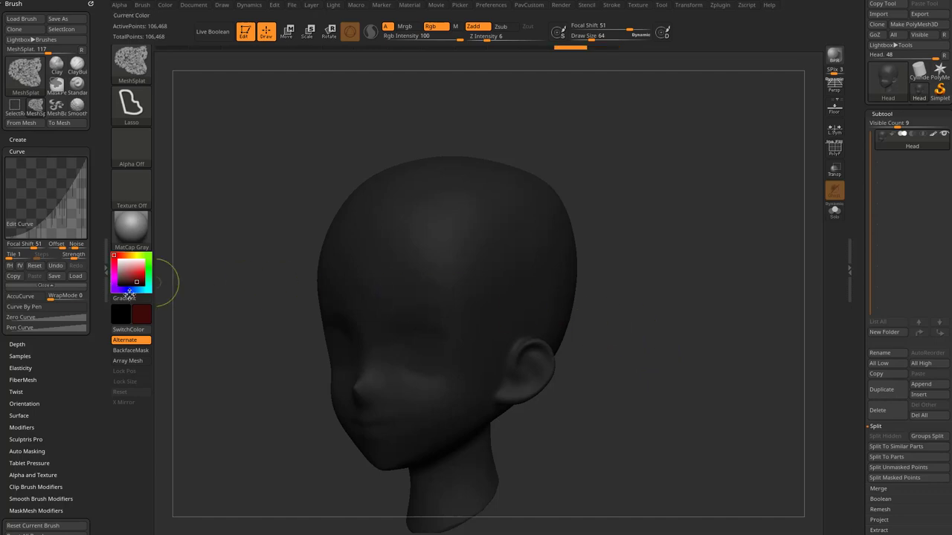
{"action": "mouse_move", "coordinate": [136, 278]}
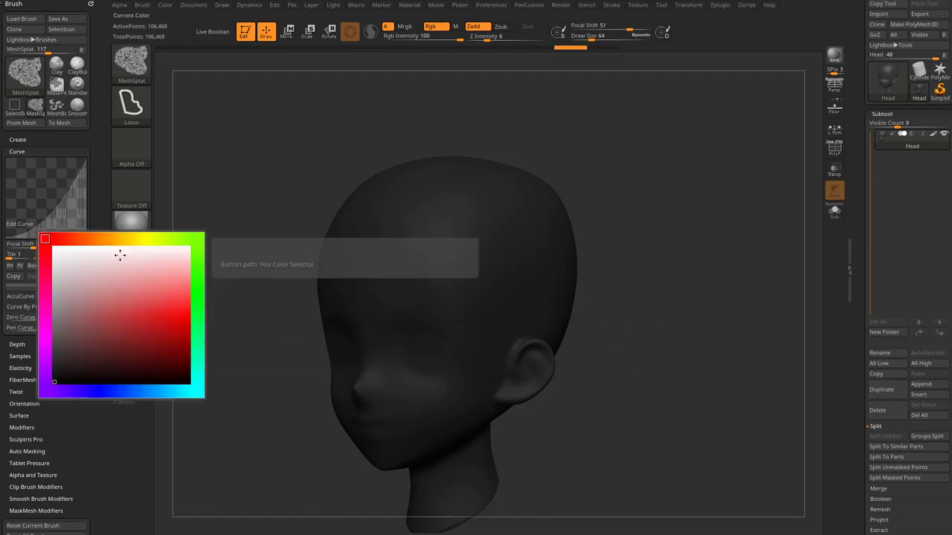
{"action": "left_click", "coordinate": [168, 325]}
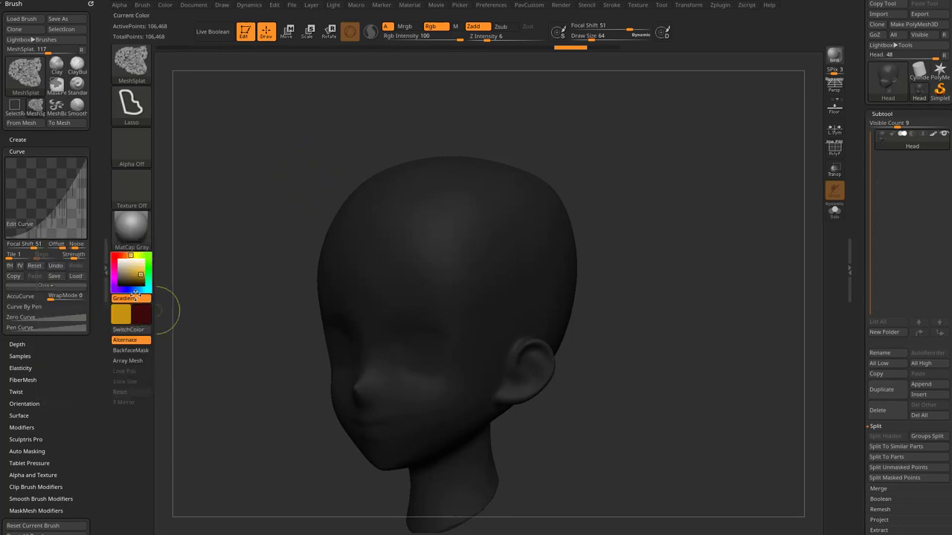
{"action": "left_click", "coordinate": [132, 271]}
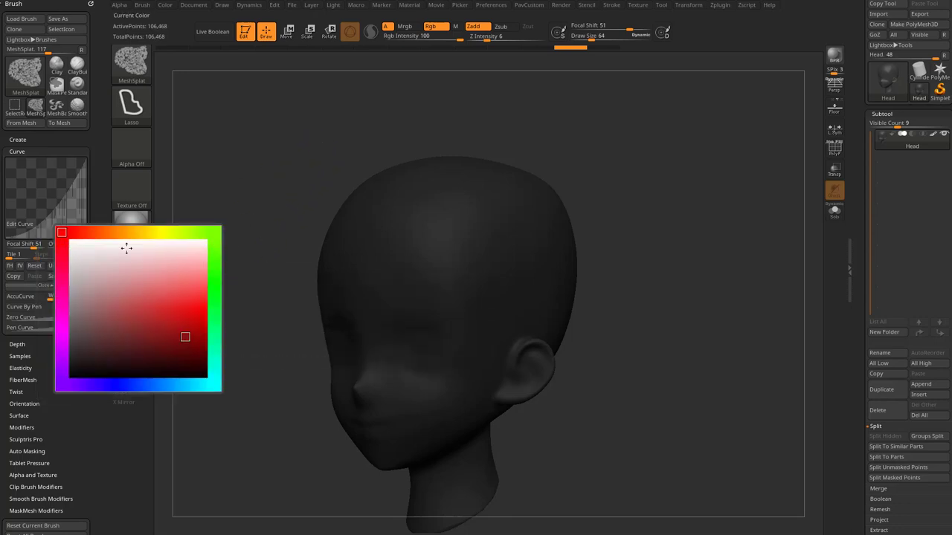
{"action": "left_click", "coordinate": [446, 268]}
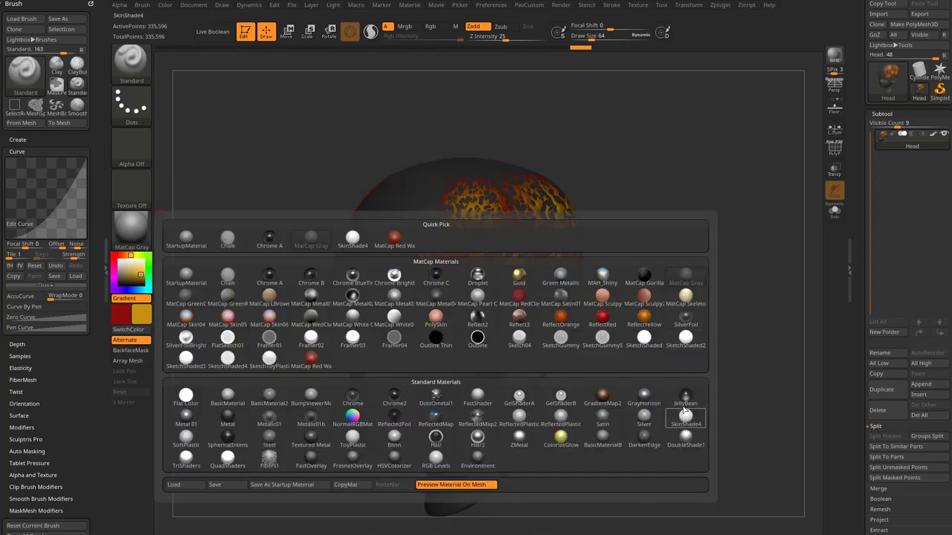
- Apply the SkinShade4 material to the red-orange painted head splatter
{"action": "left_click", "coordinate": [686, 413]}
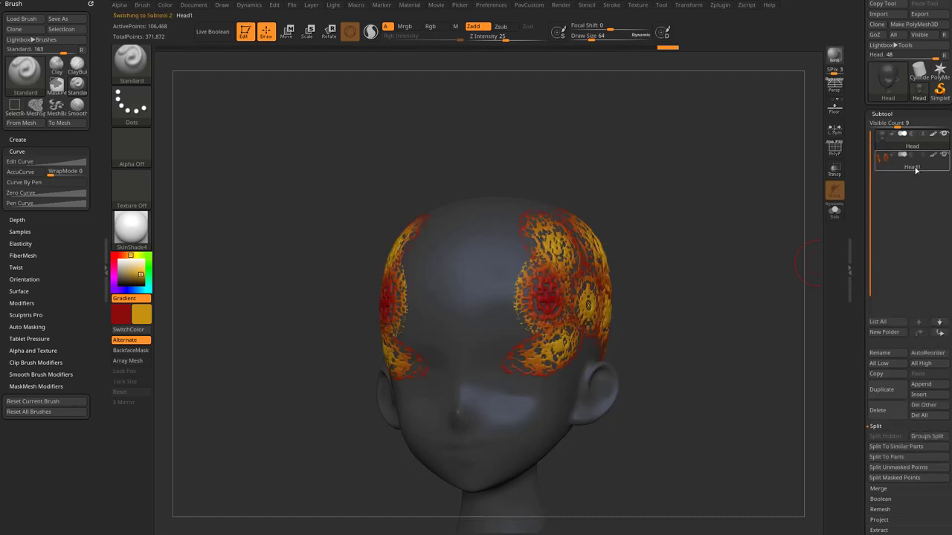
- Inflate the Head1 splatter shell with a large brush and show Deformation options
{"action": "left_click", "coordinate": [912, 166]}
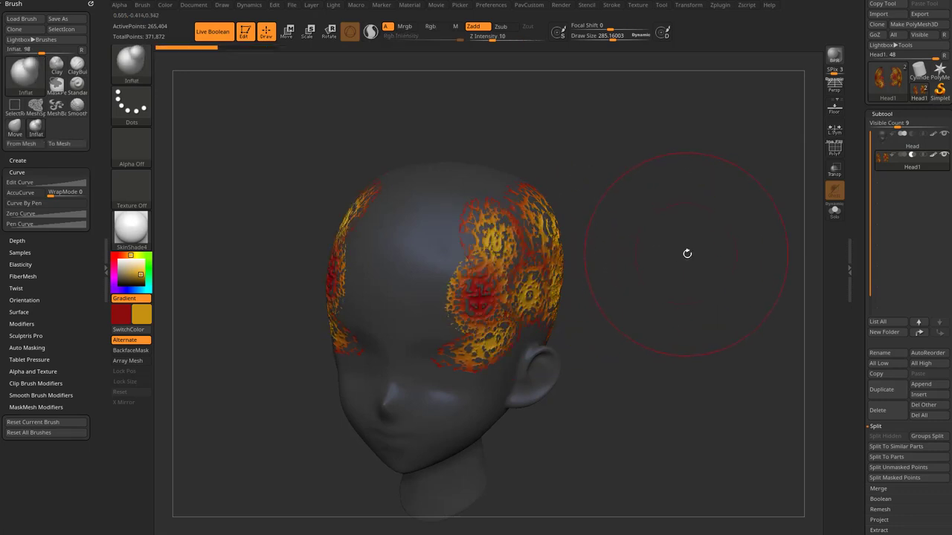
{"action": "left_click_drag", "start_coordinate": [687, 253], "coordinate": [569, 268]}
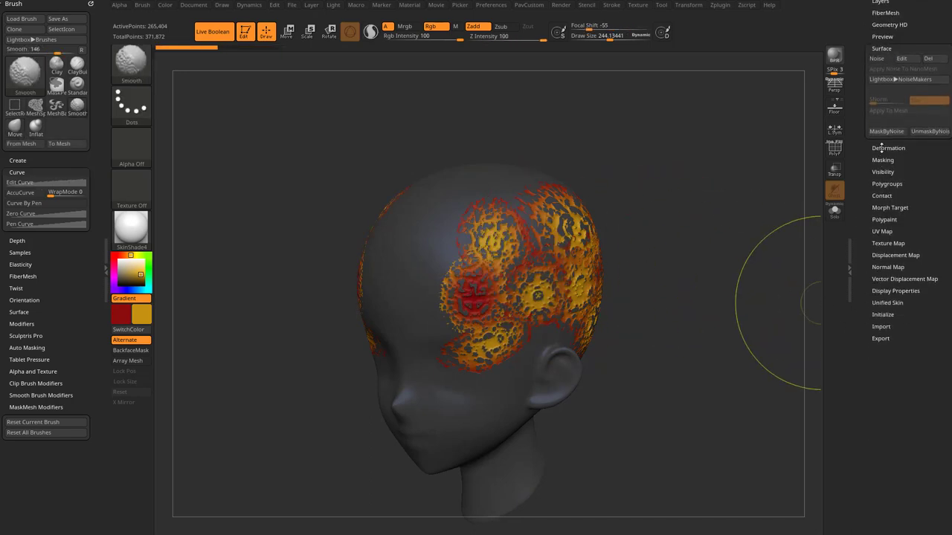
{"action": "left_click", "coordinate": [888, 147]}
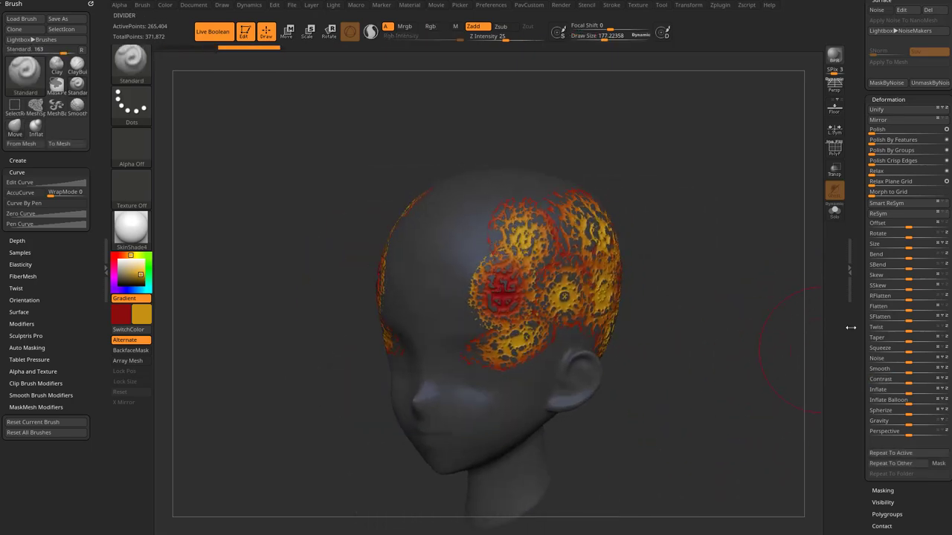
- Hide the Head1 splatter subtool and return to the grey rocky Head subtool
{"action": "left_click", "coordinate": [873, 6]}
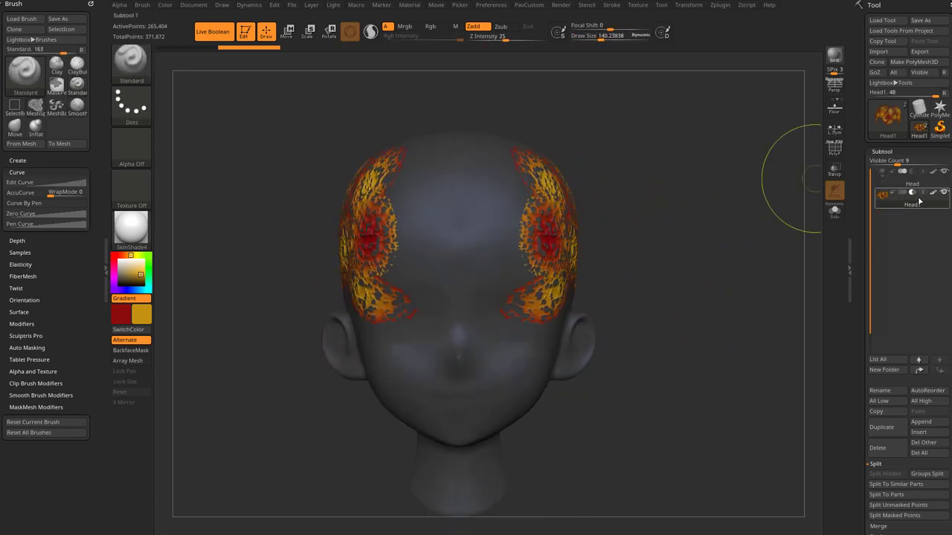
{"action": "left_click", "coordinate": [912, 184]}
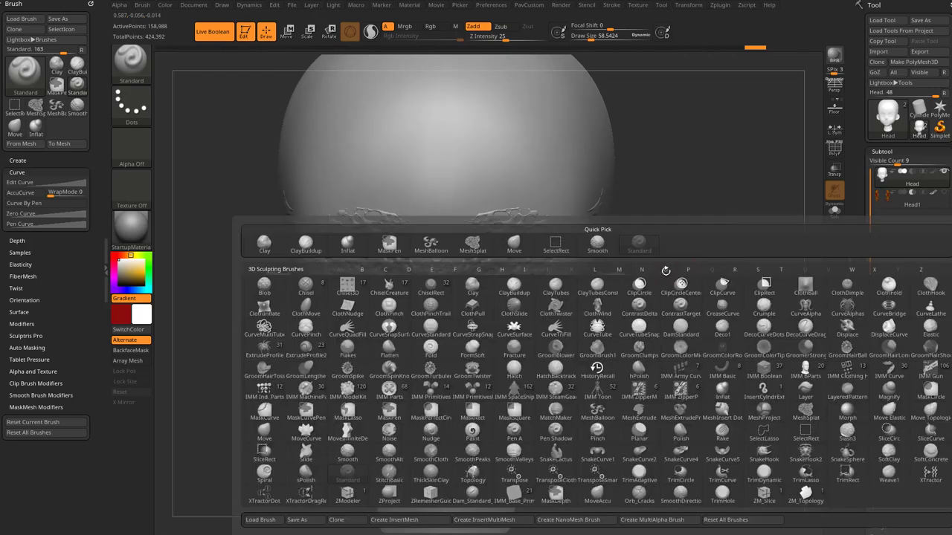
{"action": "mouse_move", "coordinate": [664, 273]}
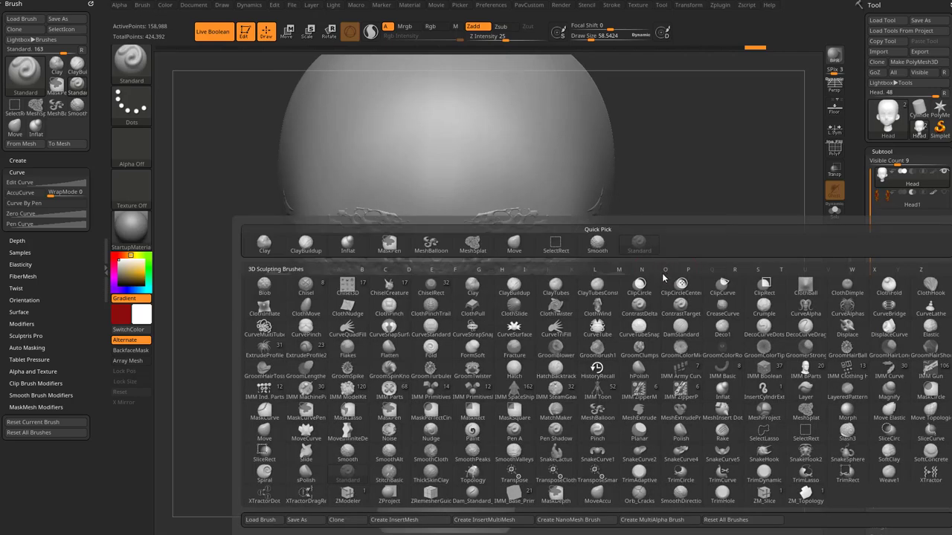
- Select the SnakeCurve1 brush and dismiss the Sculptris Pro notice
{"action": "left_click", "coordinate": [756, 270]}
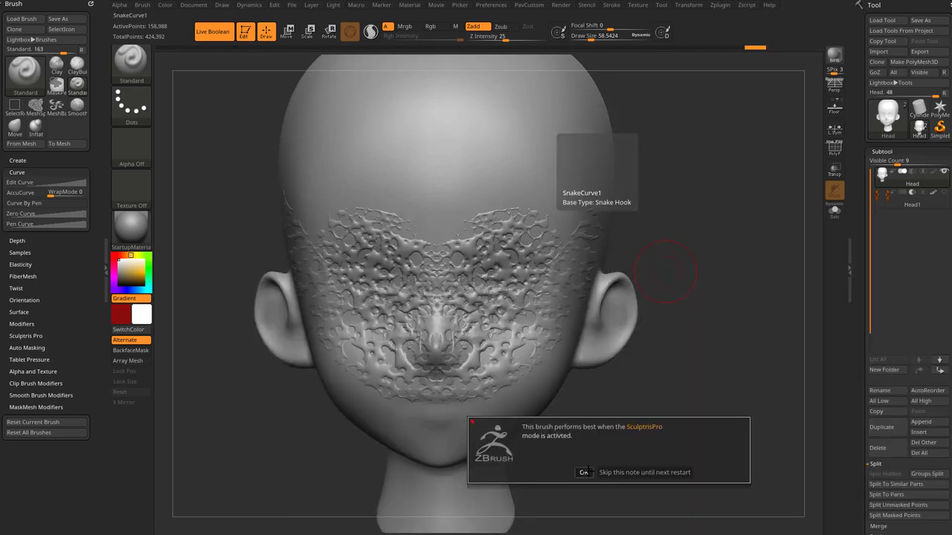
{"action": "left_click", "coordinate": [583, 472]}
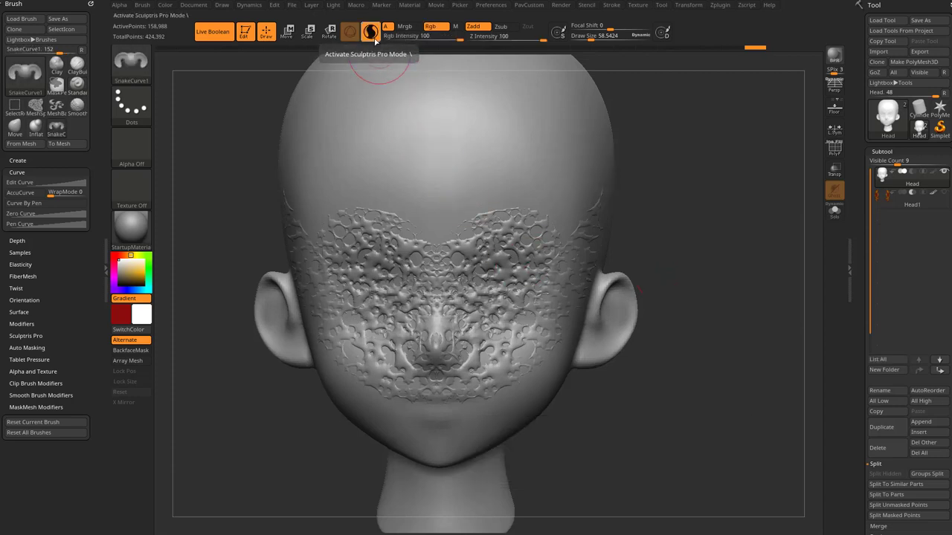